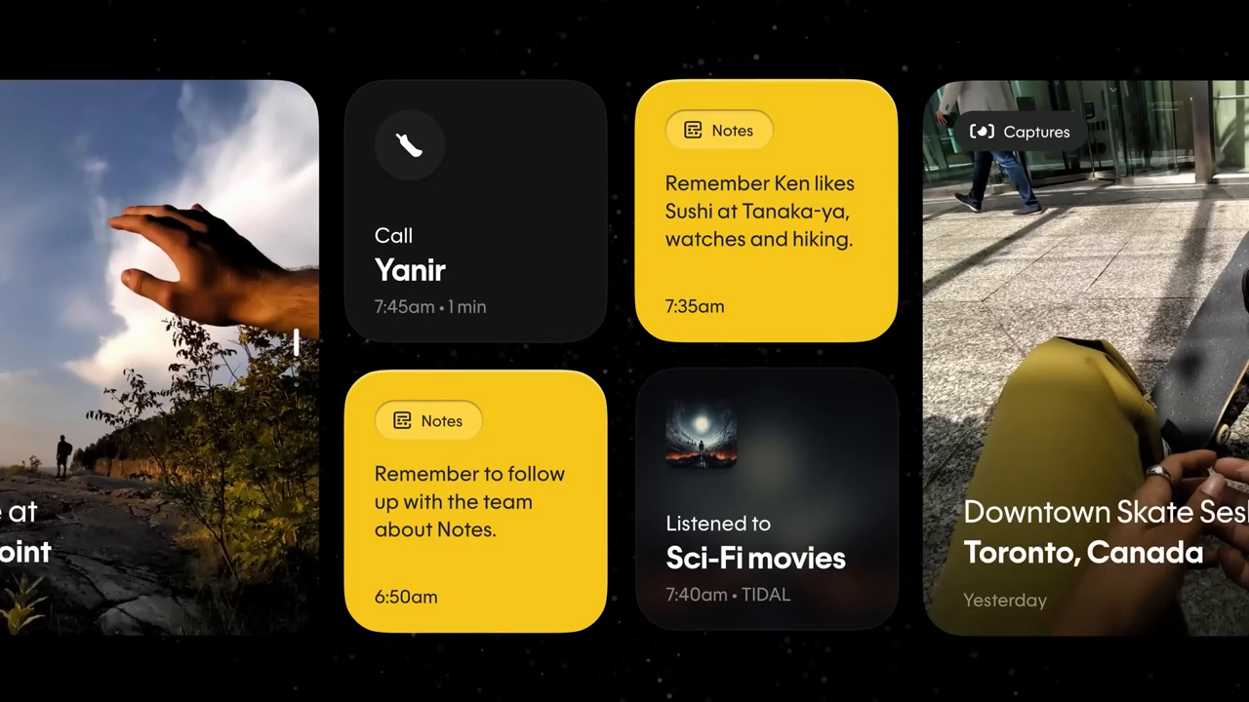
scroll(down, 3)
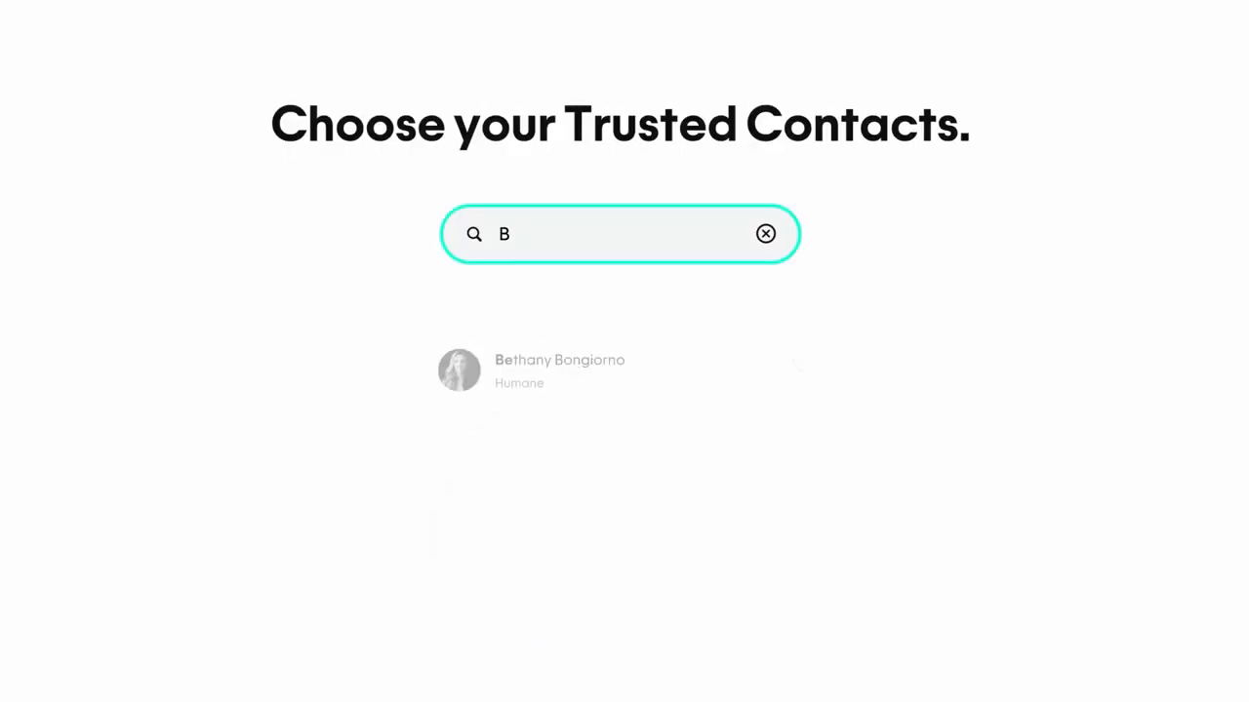
text(e)
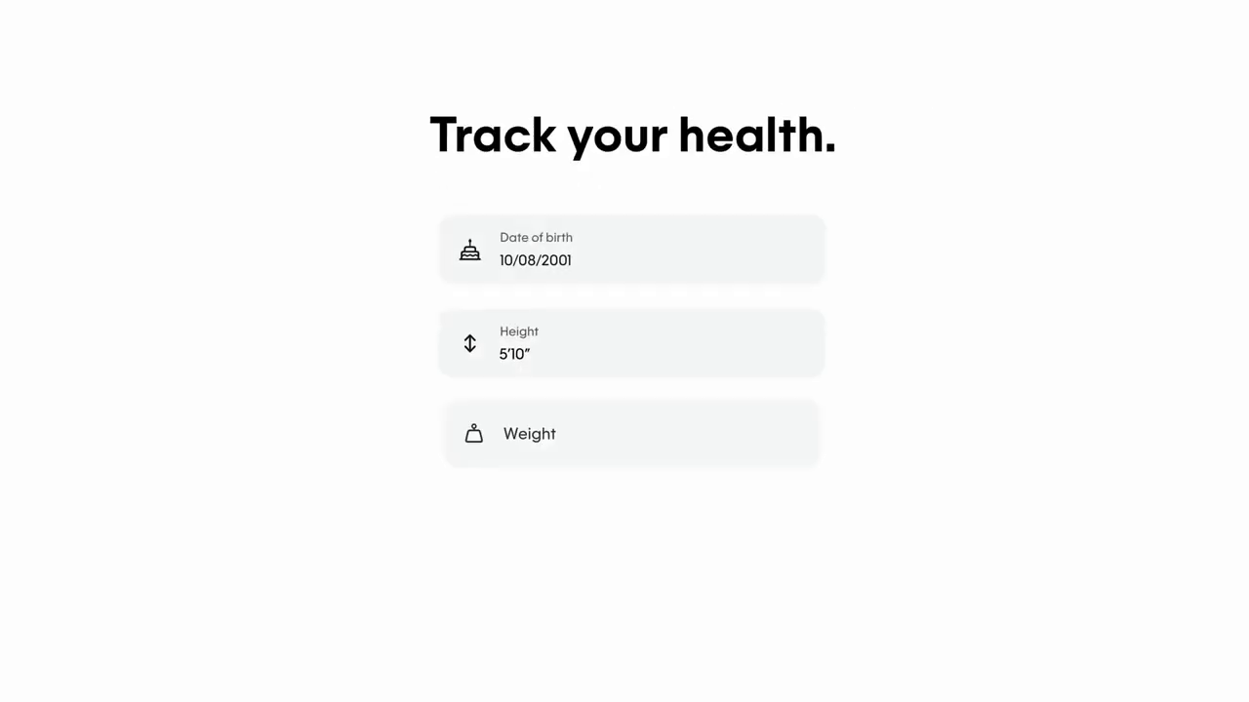
click(630, 433)
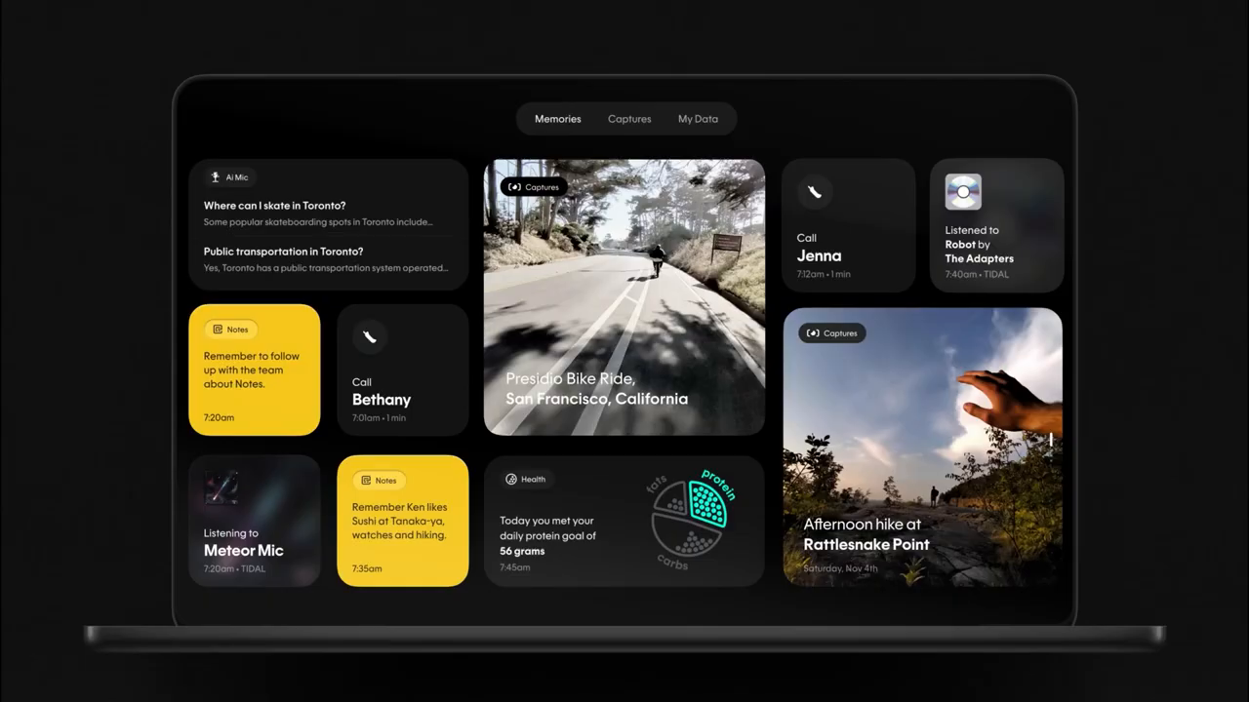
click(624, 298)
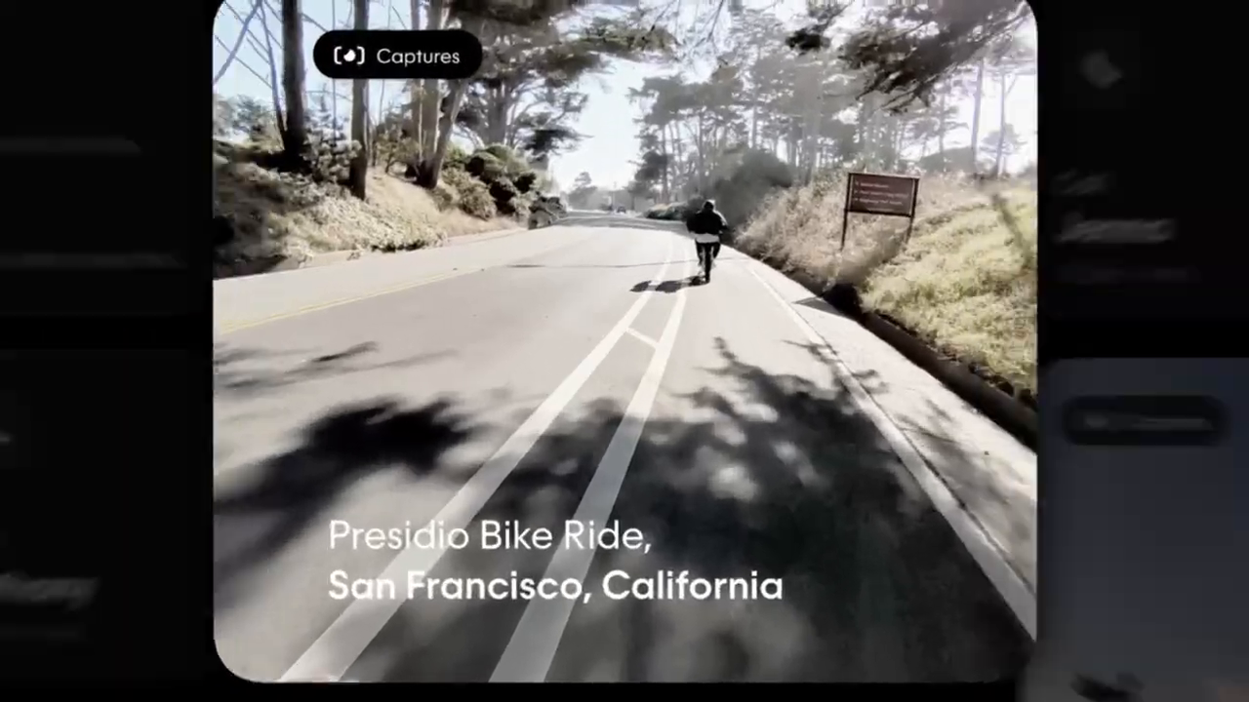